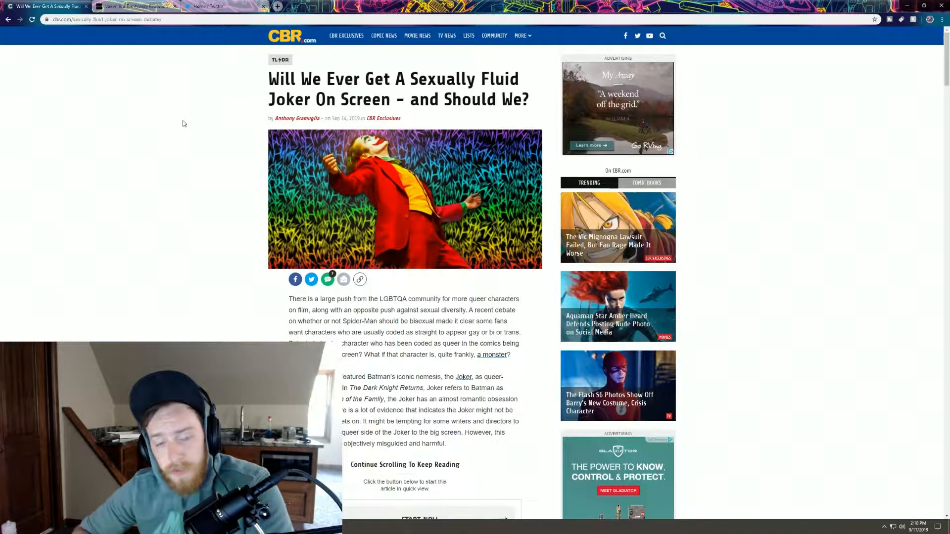
scroll(down, 3)
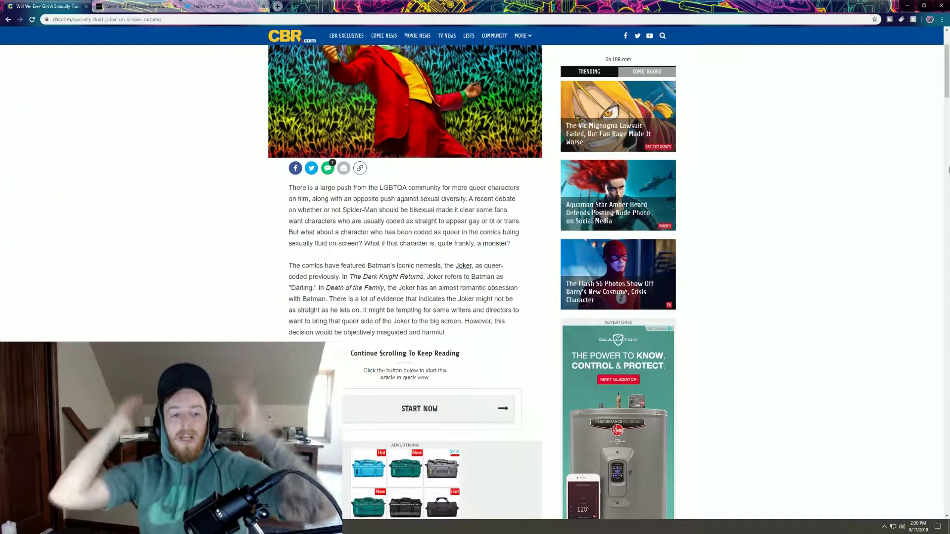
scroll(down, 3)
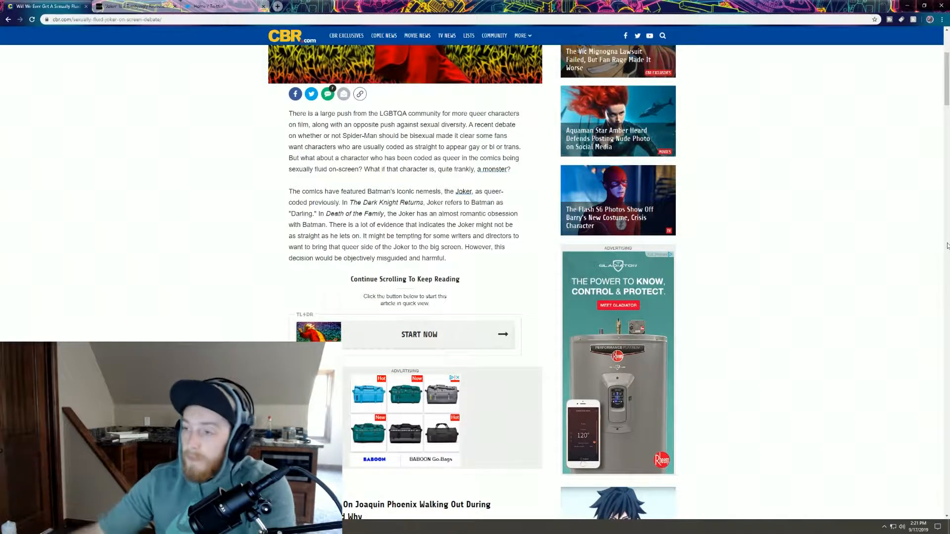
scroll(down, 3)
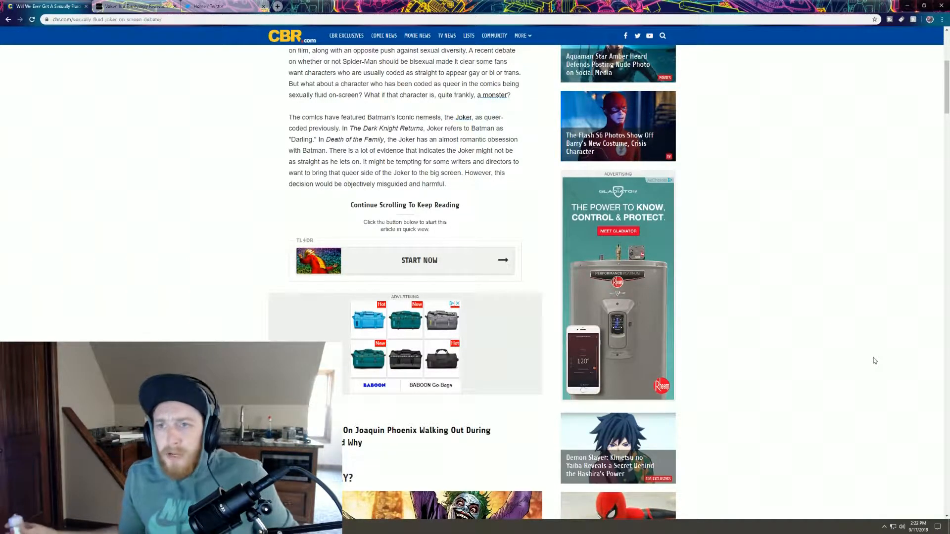
scroll(down, 3)
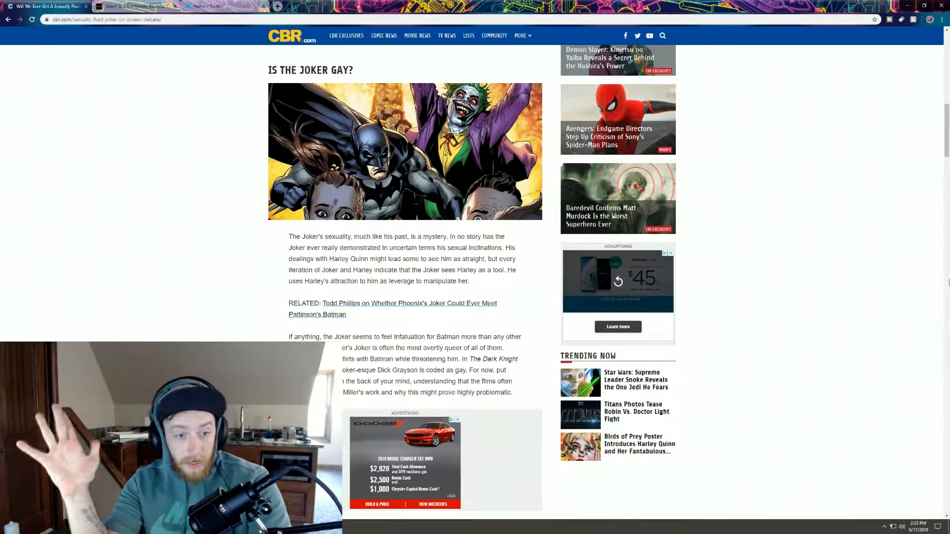
scroll(down, 3)
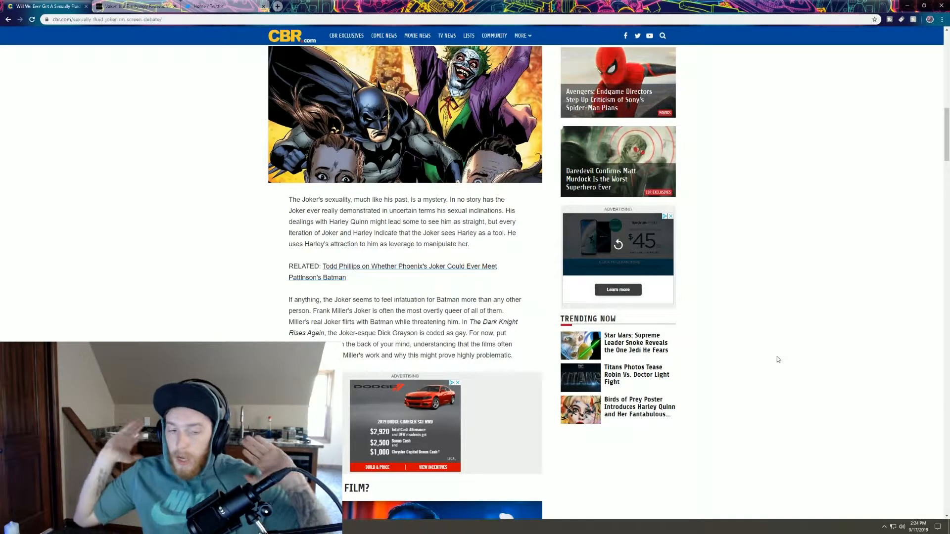
scroll(down, 3)
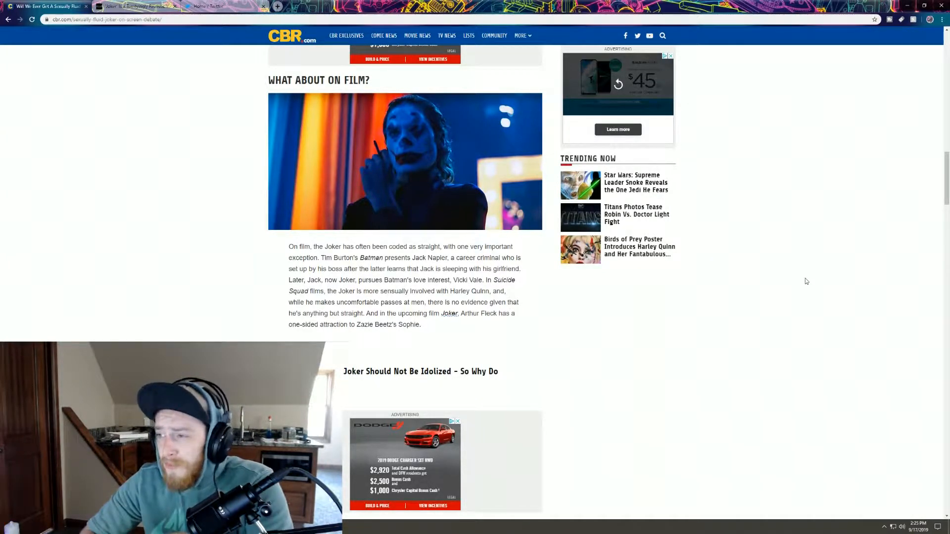
scroll(down, 3)
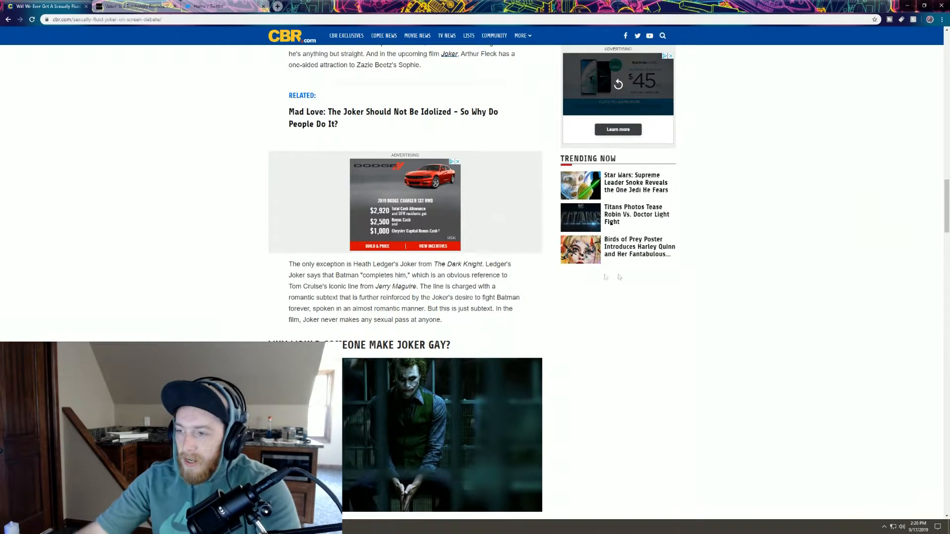
scroll(down, 3)
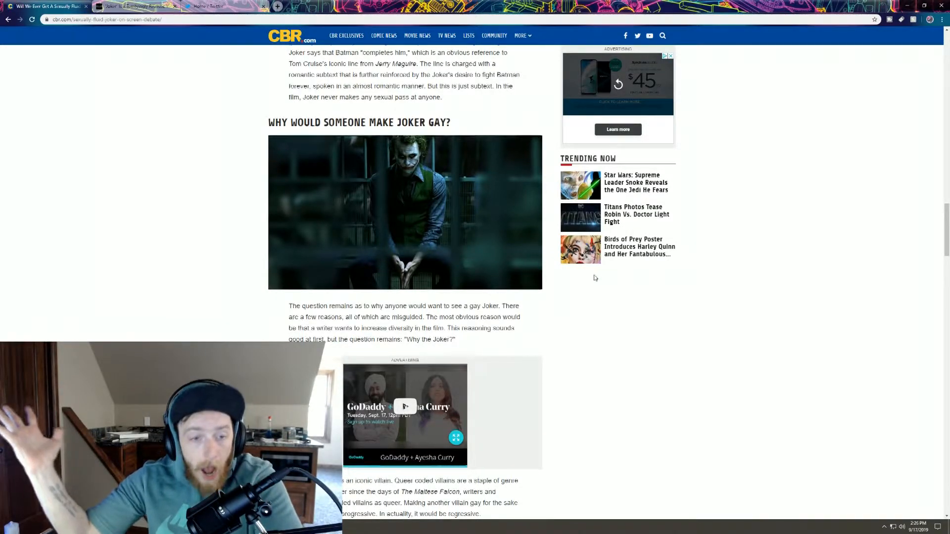
scroll(down, 3)
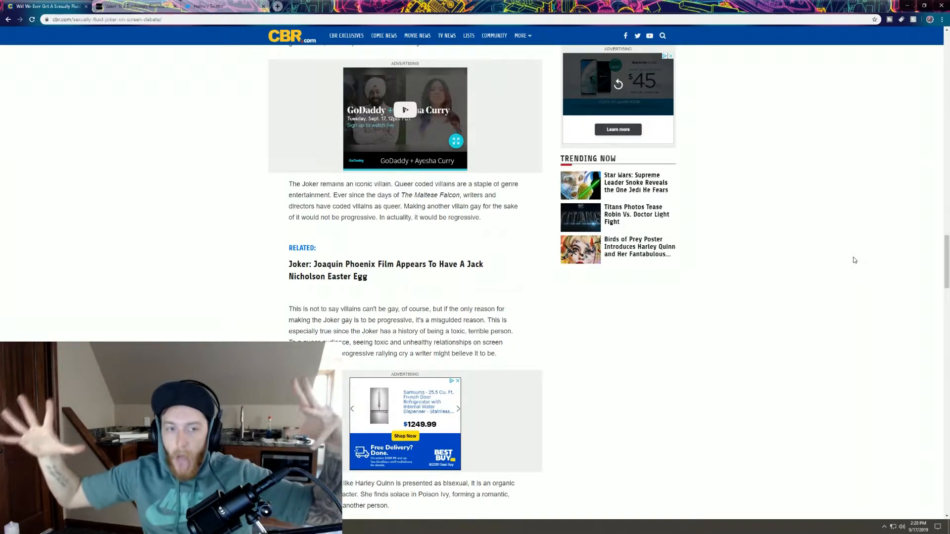
scroll(down, 3)
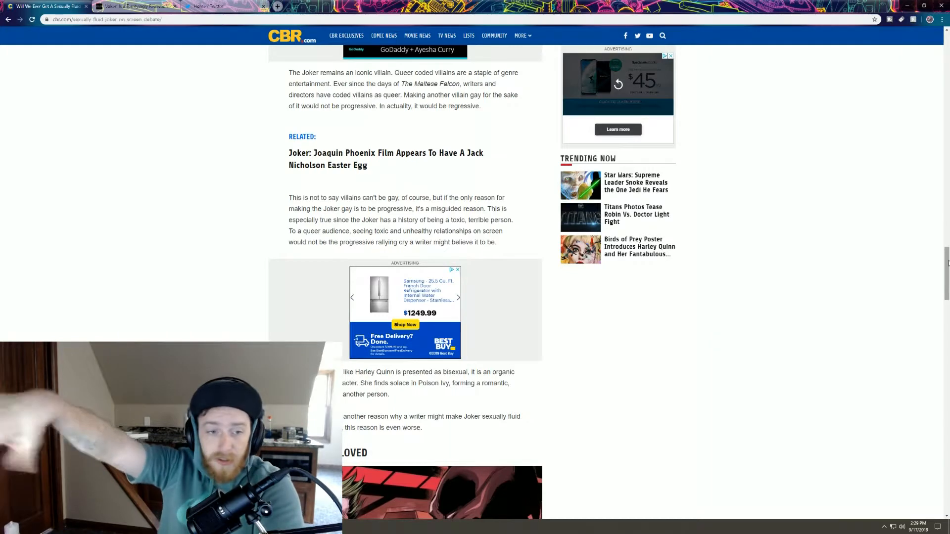
scroll(down, 3)
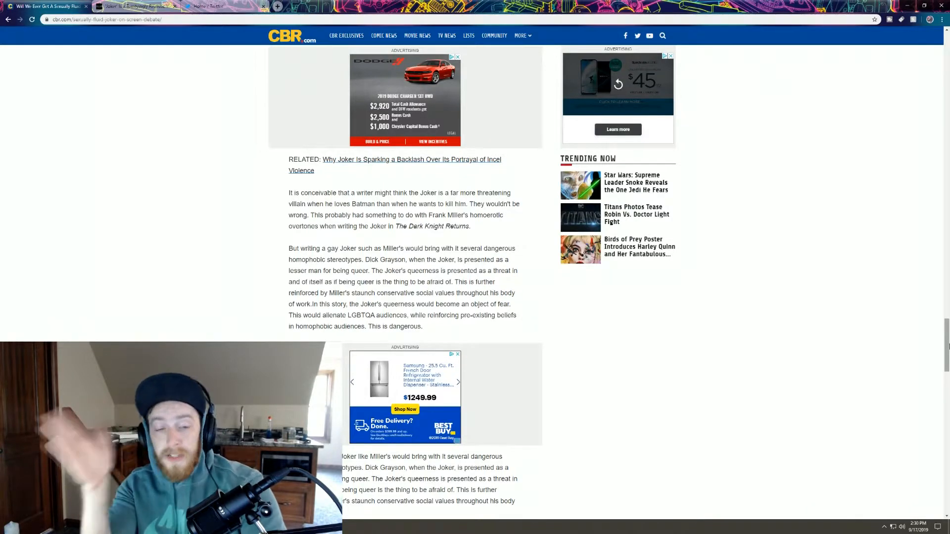
scroll(down, 3)
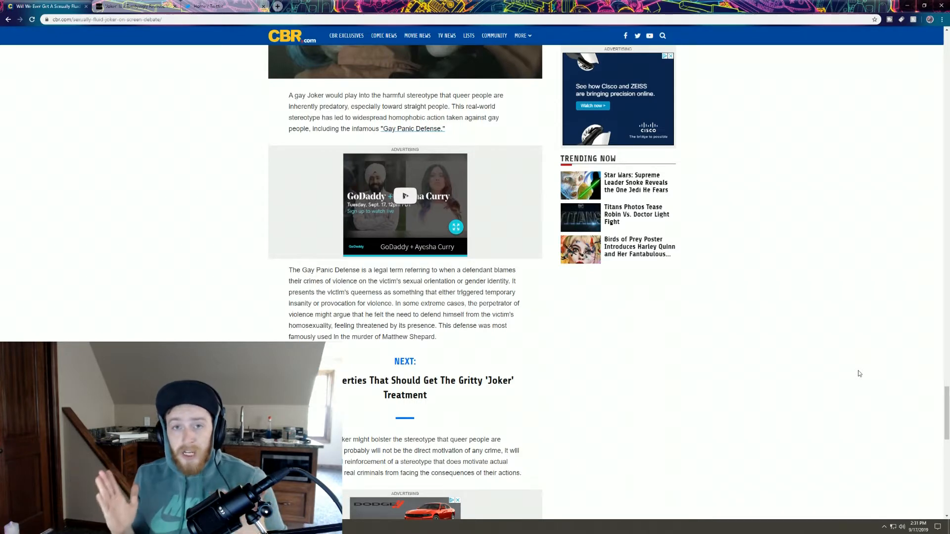
scroll(down, 3)
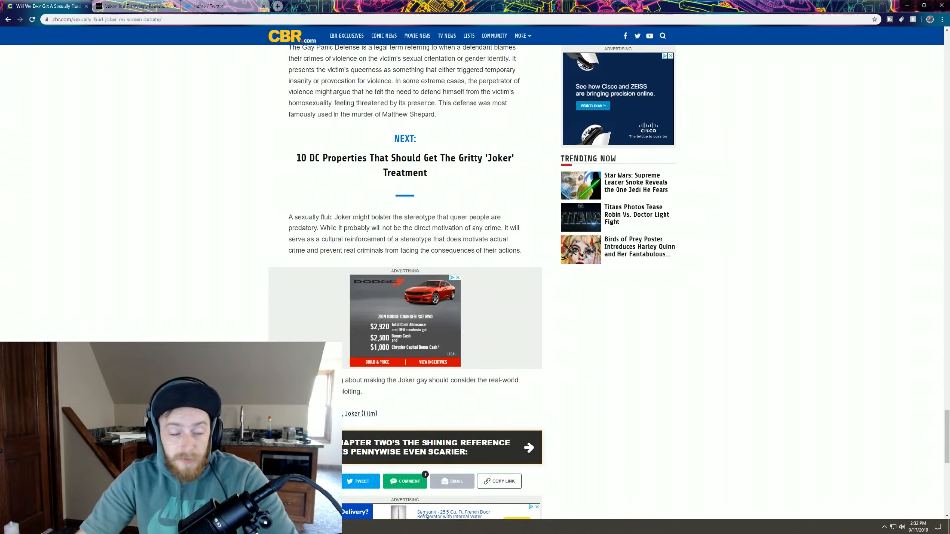
scroll(up, 3)
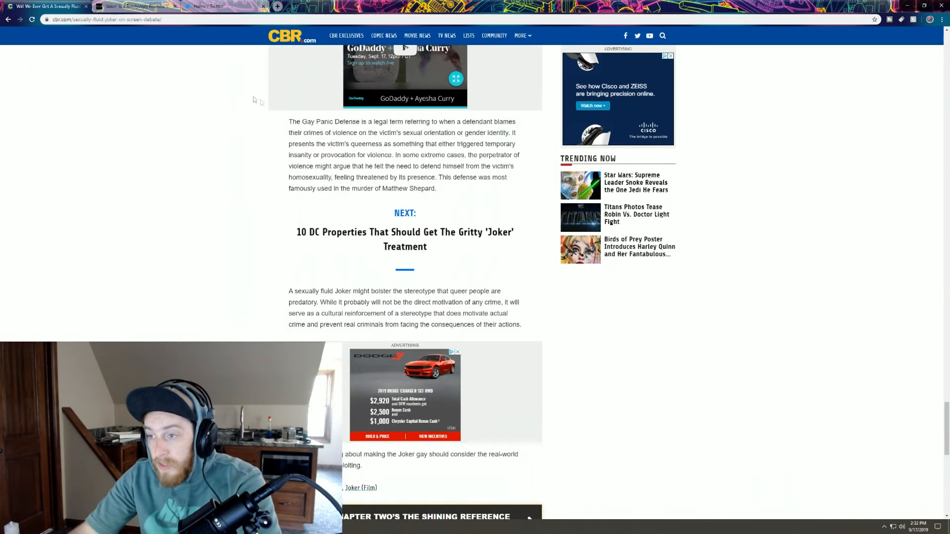